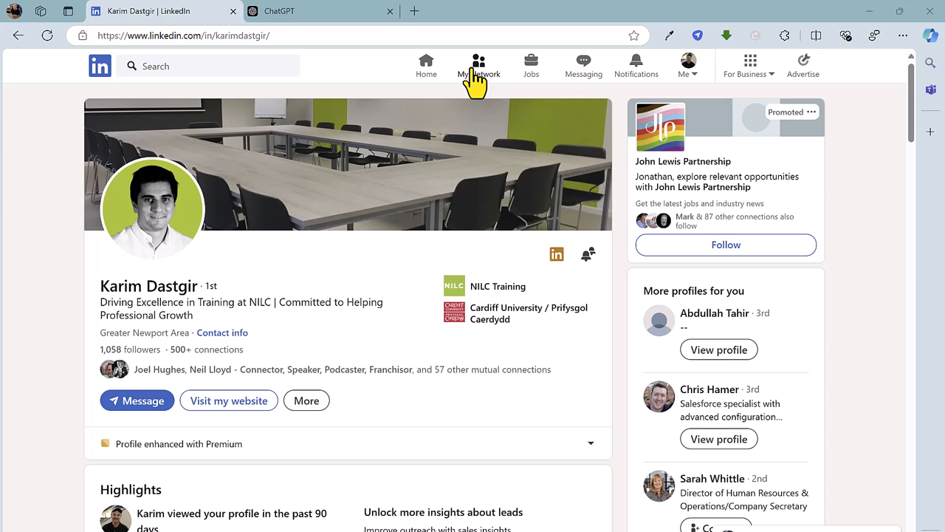
pyautogui.moveTo(307, 400)
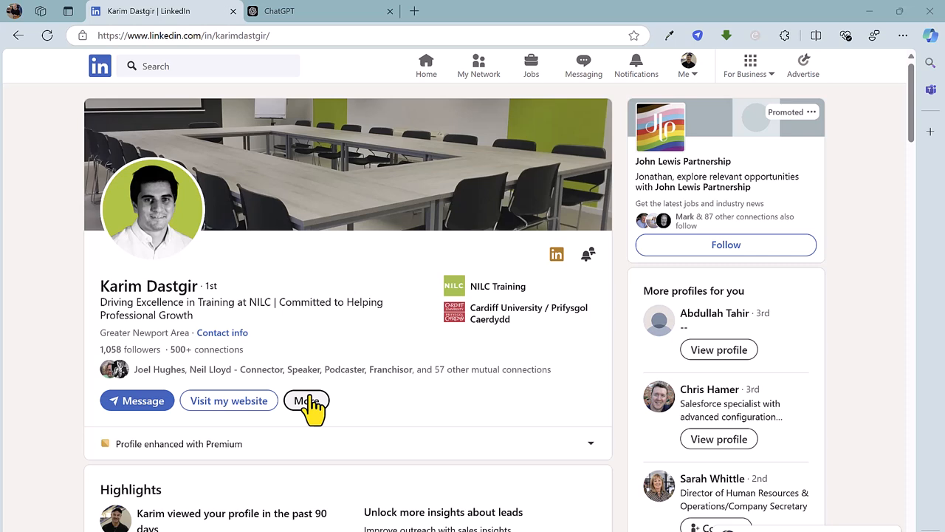
# - Reveal the profile's More menu listing the Save to PDF action
pyautogui.click(308, 400)
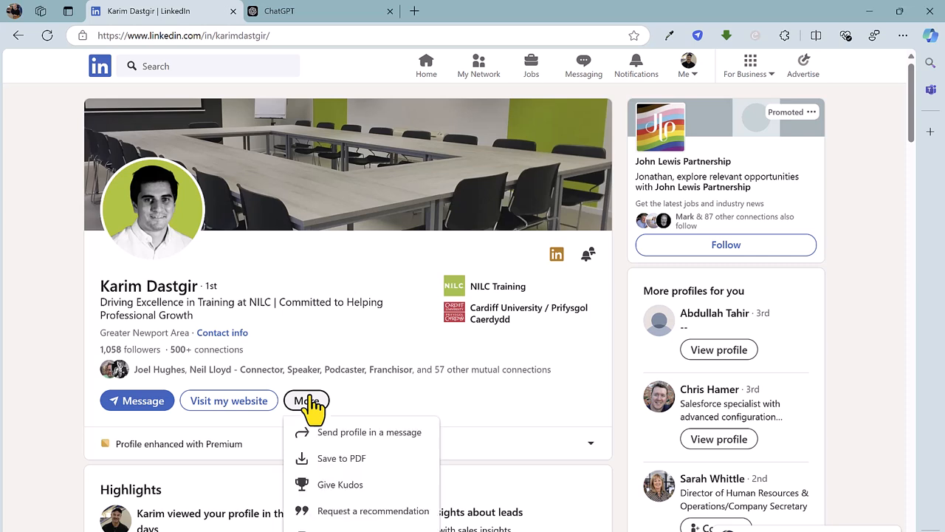
pyautogui.moveTo(333, 458)
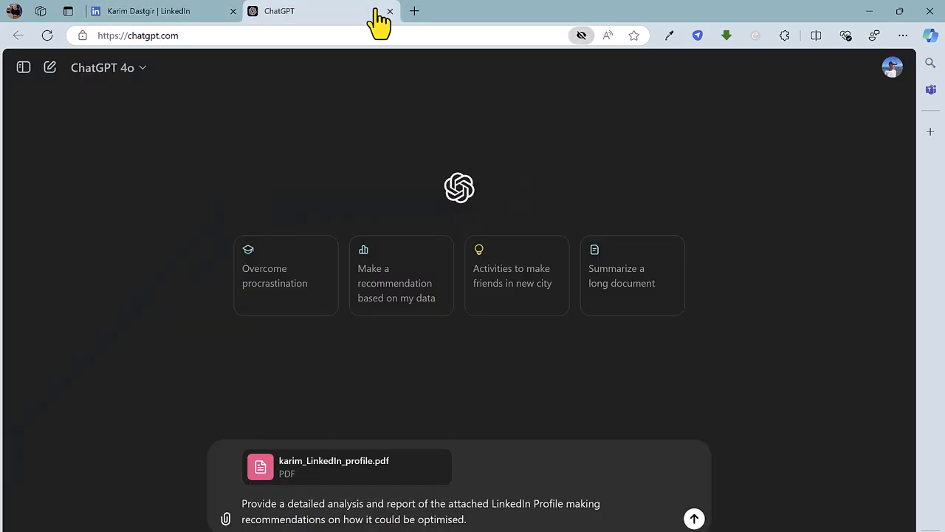
pyautogui.moveTo(406, 476)
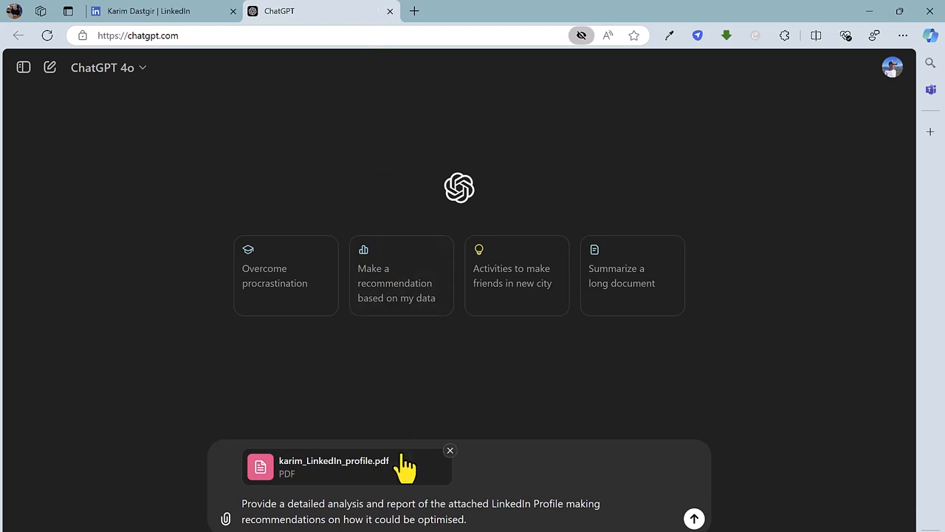
pyautogui.moveTo(437, 523)
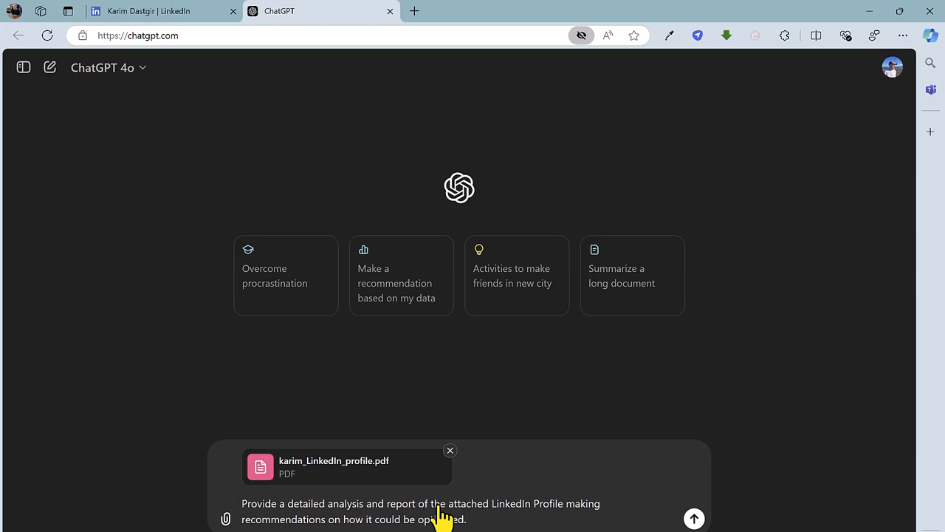
# - Send the attached profile PDF with the request for detailed analysis and optimisation advice
pyautogui.click(694, 519)
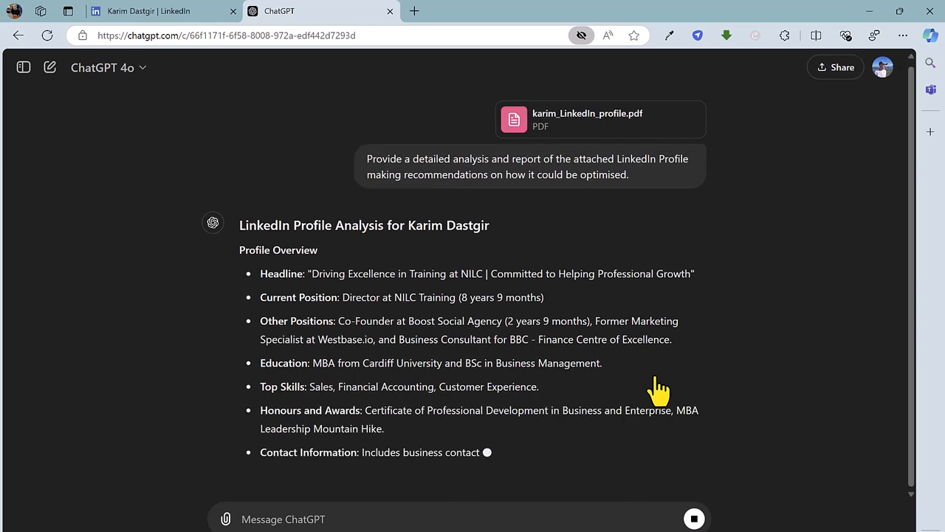
# - Scroll through the streaming reply's Profile Overview and six Strengths of the Profile
pyautogui.scroll(-3)
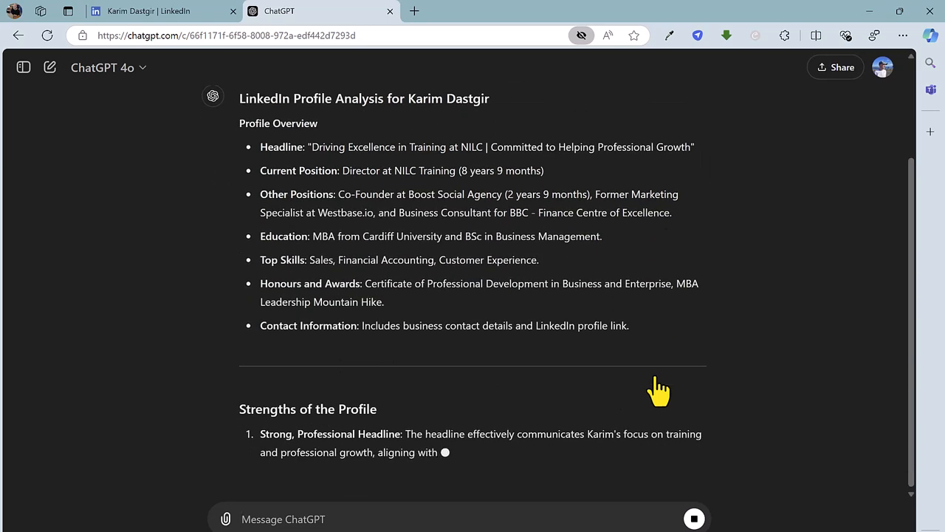
pyautogui.scroll(-3)
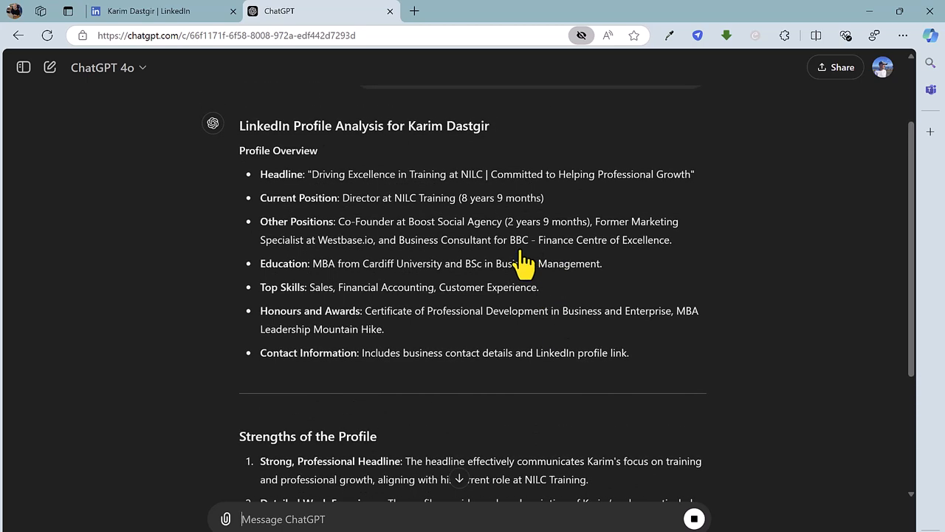
pyautogui.moveTo(493, 279)
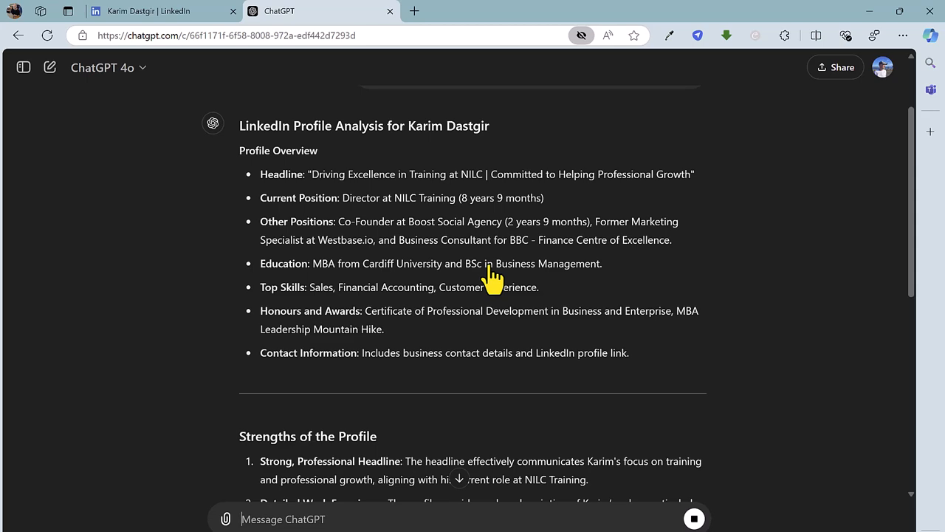
pyautogui.scroll(-3)
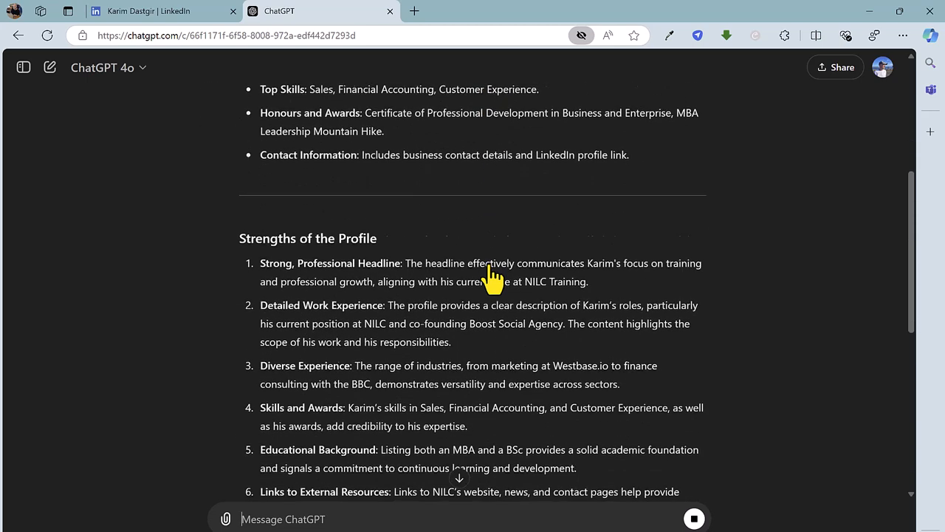
pyautogui.scroll(-3)
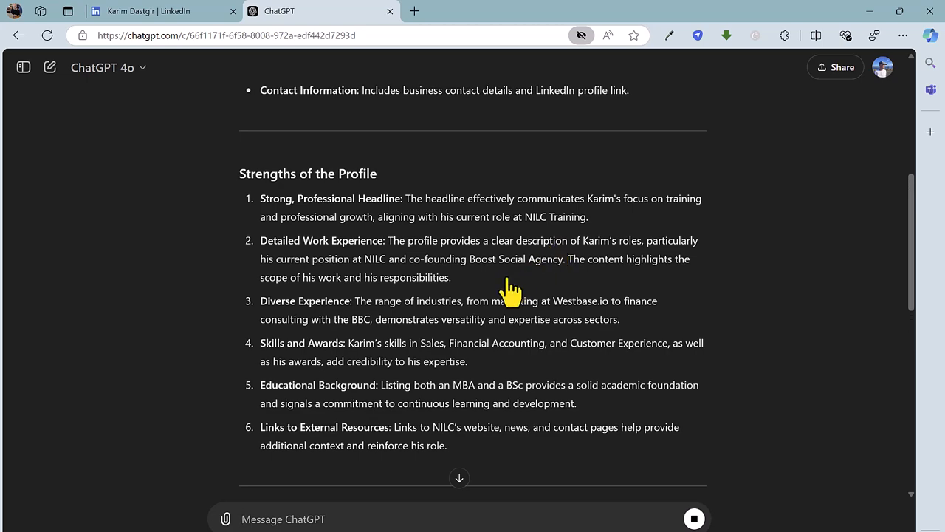
# - Scroll through Areas for Improvement items 1-6: summary, URL, experience, featured, recommendations, skills
pyautogui.scroll(-3)
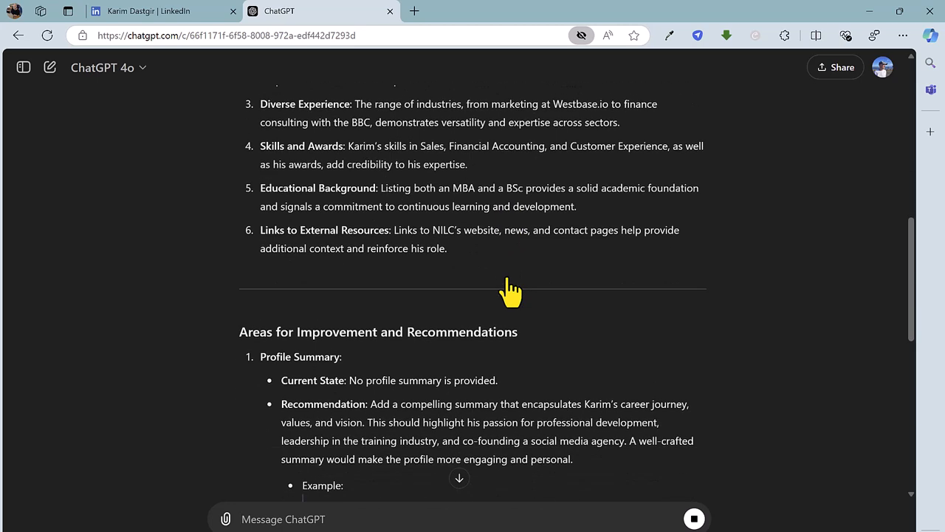
pyautogui.scroll(-3)
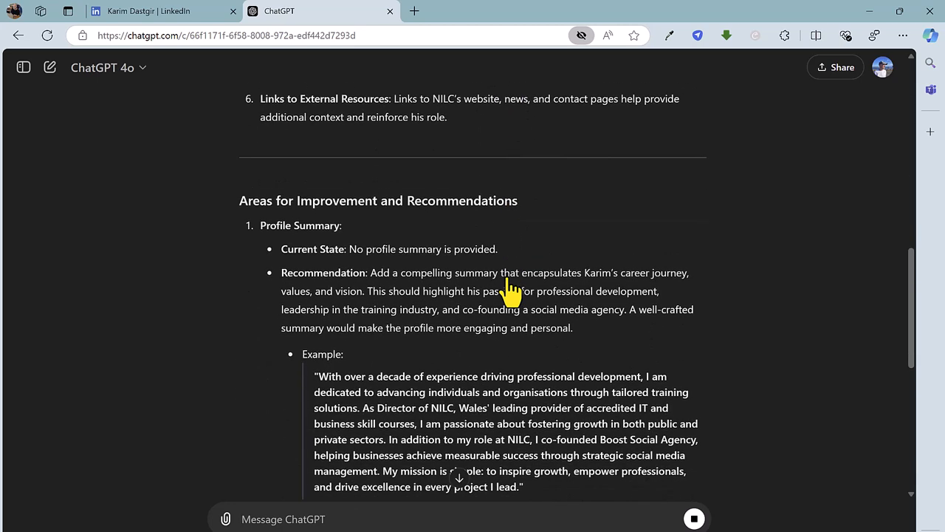
pyautogui.scroll(-3)
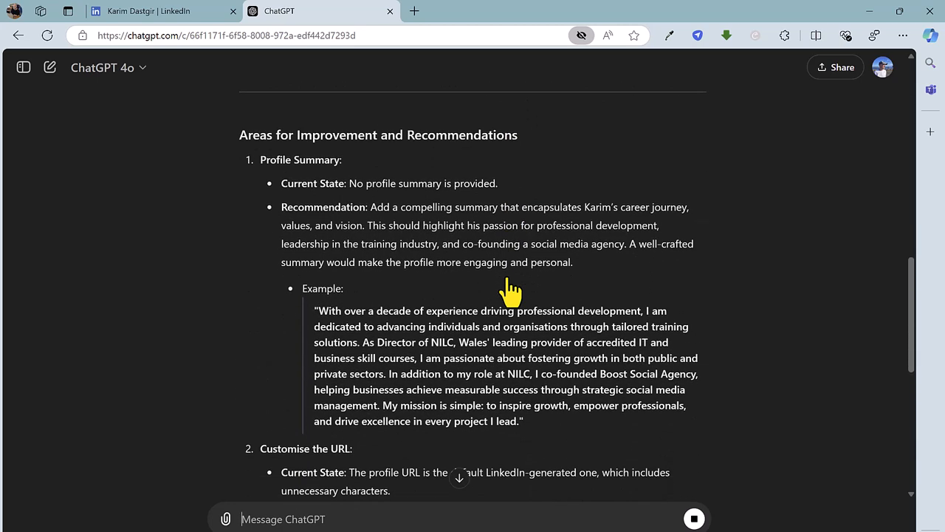
pyautogui.scroll(-3)
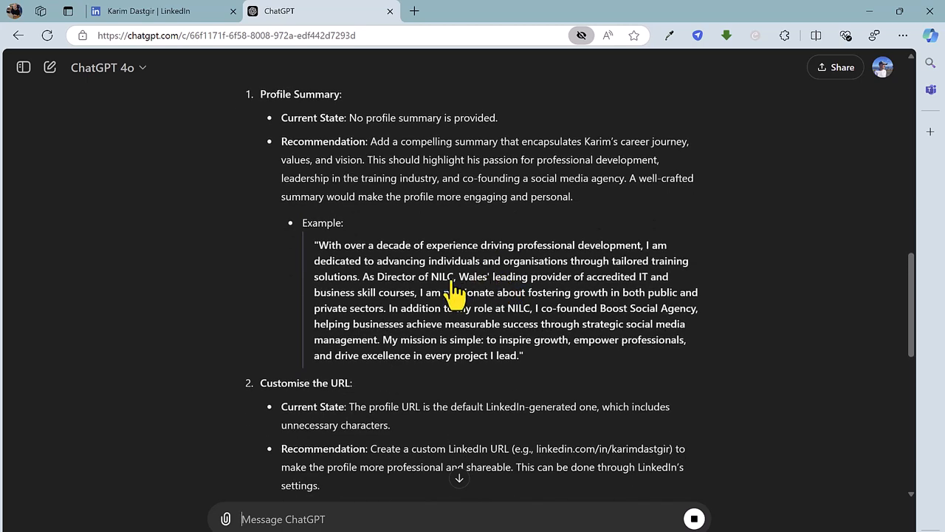
pyautogui.scroll(-3)
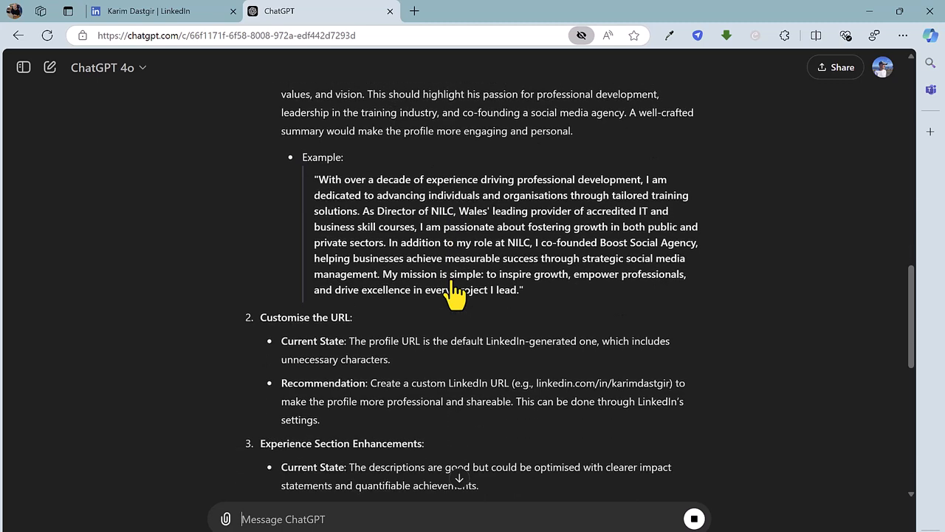
pyautogui.scroll(-3)
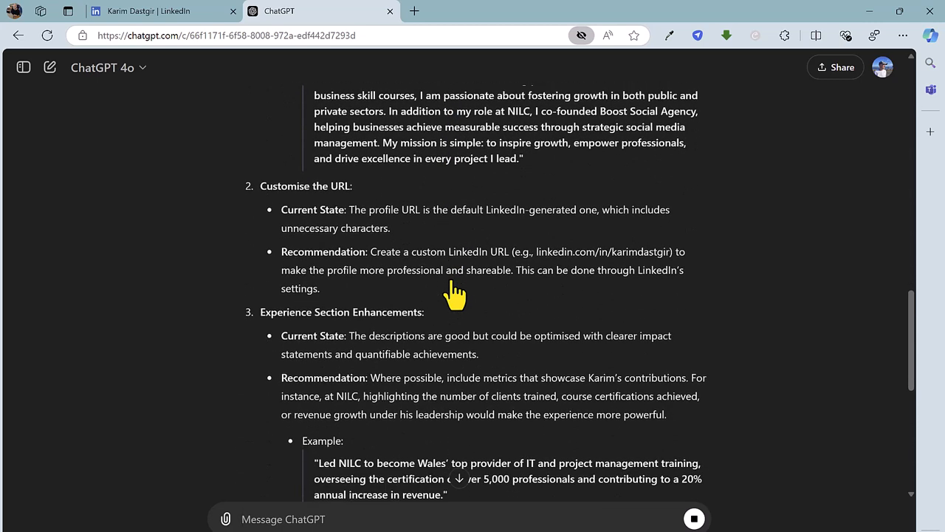
pyautogui.scroll(-3)
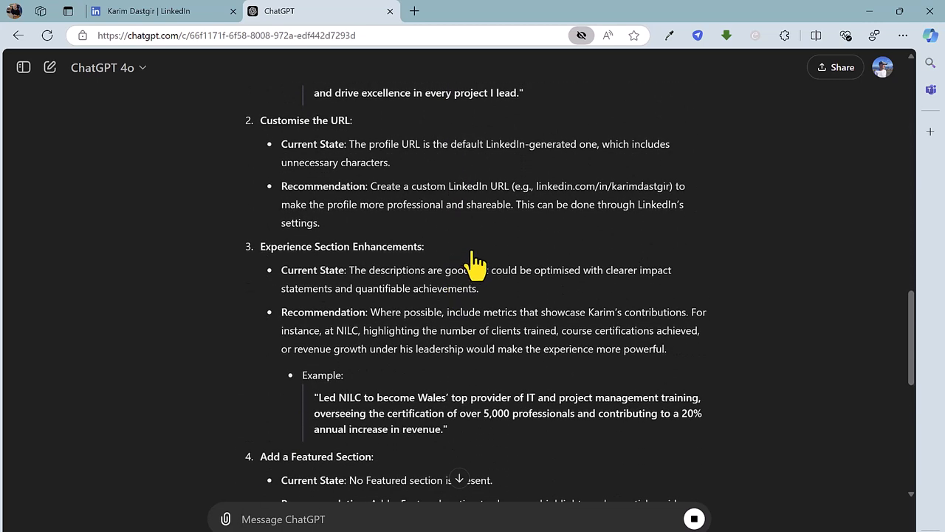
pyautogui.scroll(-3)
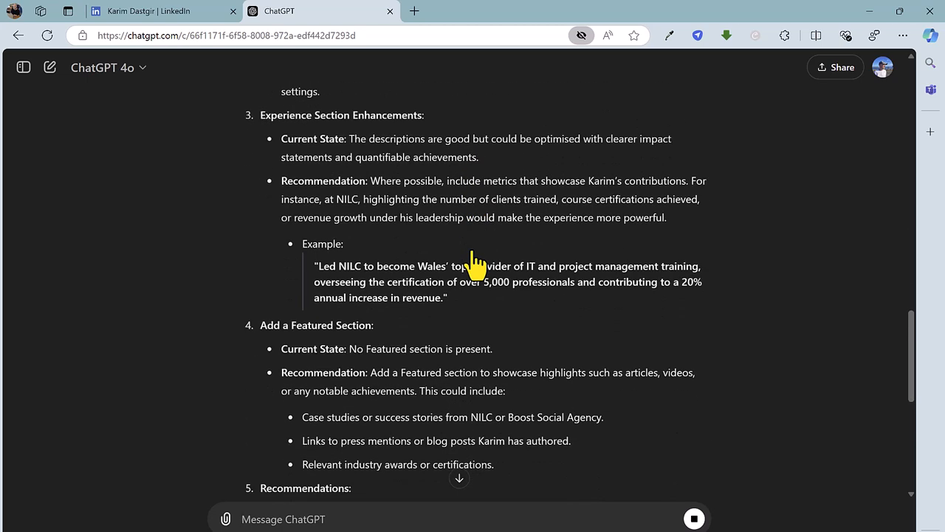
pyautogui.scroll(-3)
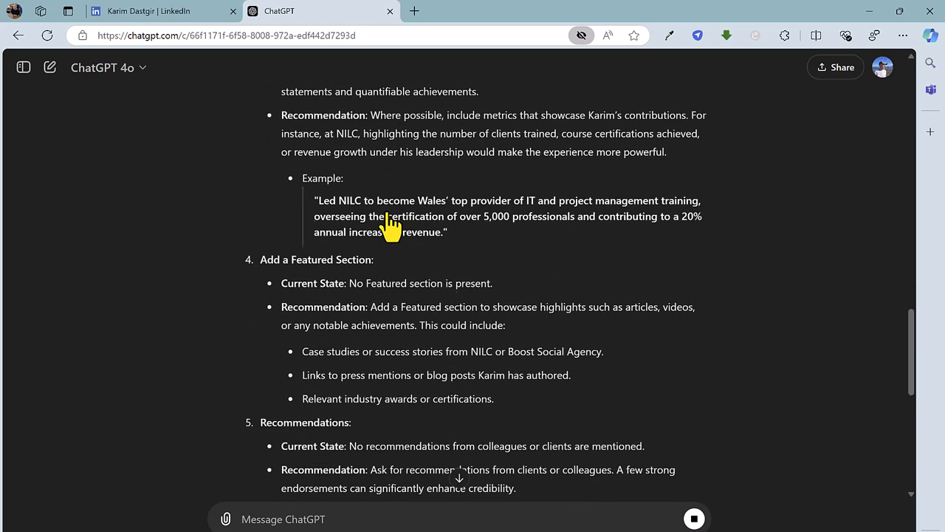
pyautogui.scroll(-3)
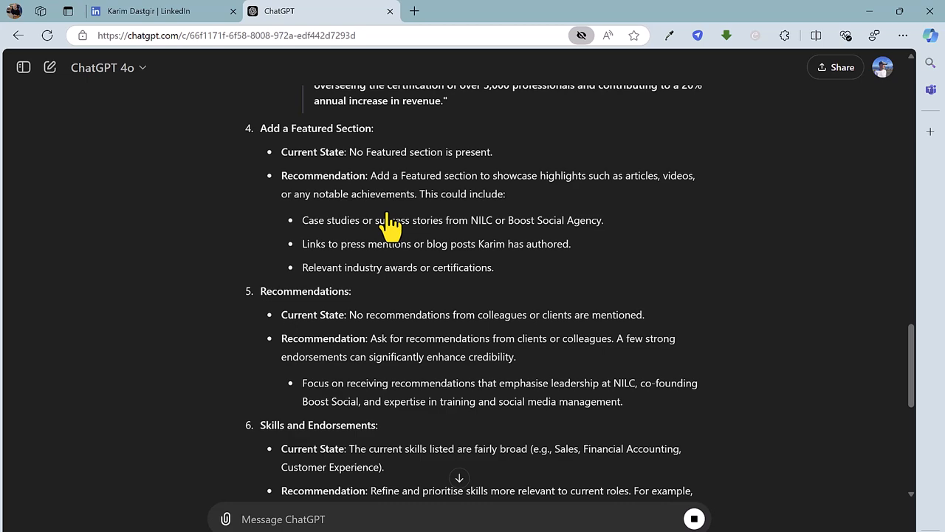
# - Scroll through recommendations 7-10 (contact, picture and banner, volunteering) and the Final Thoughts
pyautogui.scroll(-3)
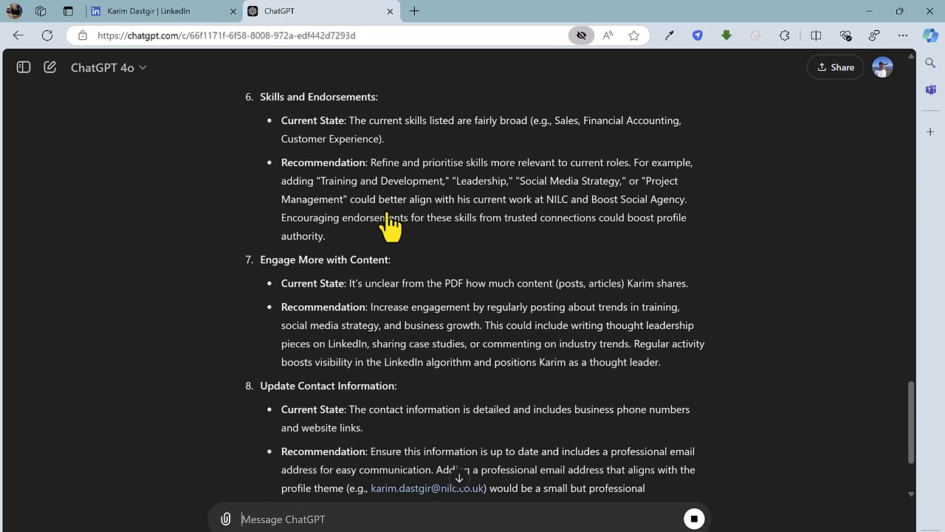
pyautogui.scroll(-3)
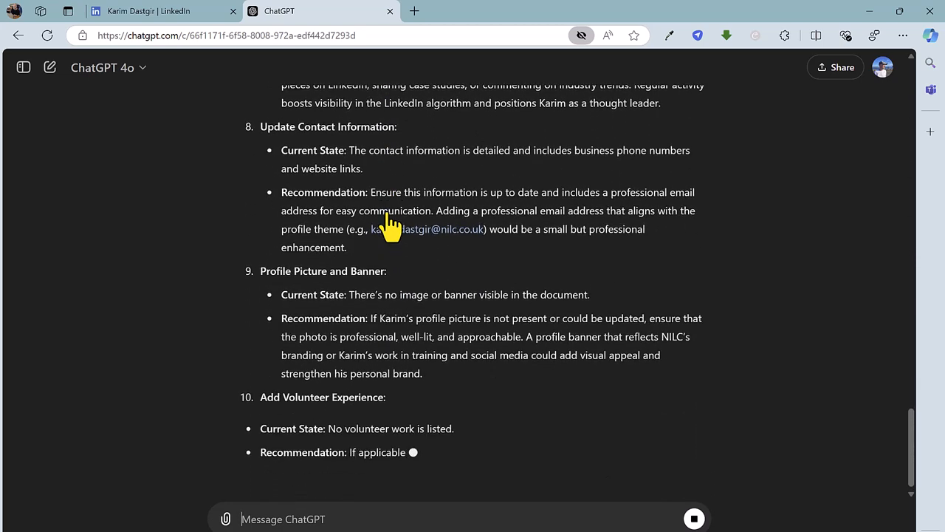
pyautogui.scroll(-3)
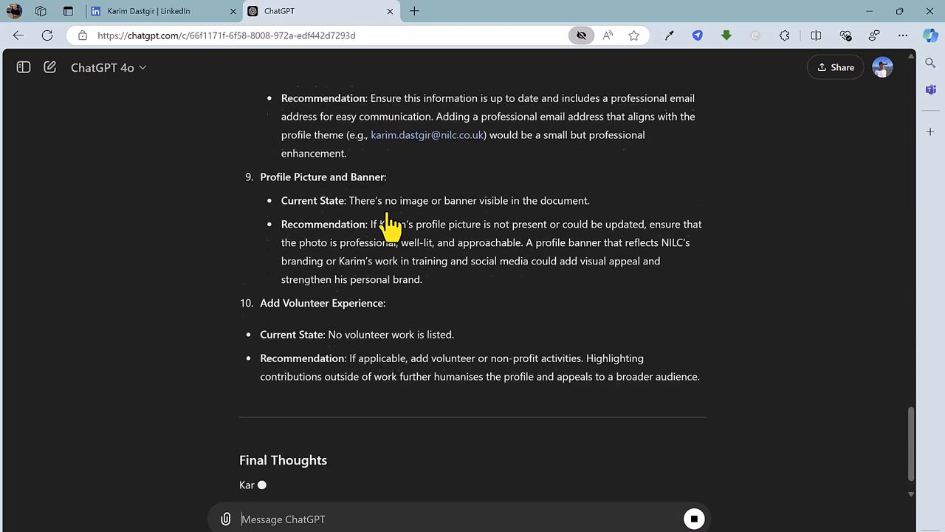
pyautogui.scroll(-3)
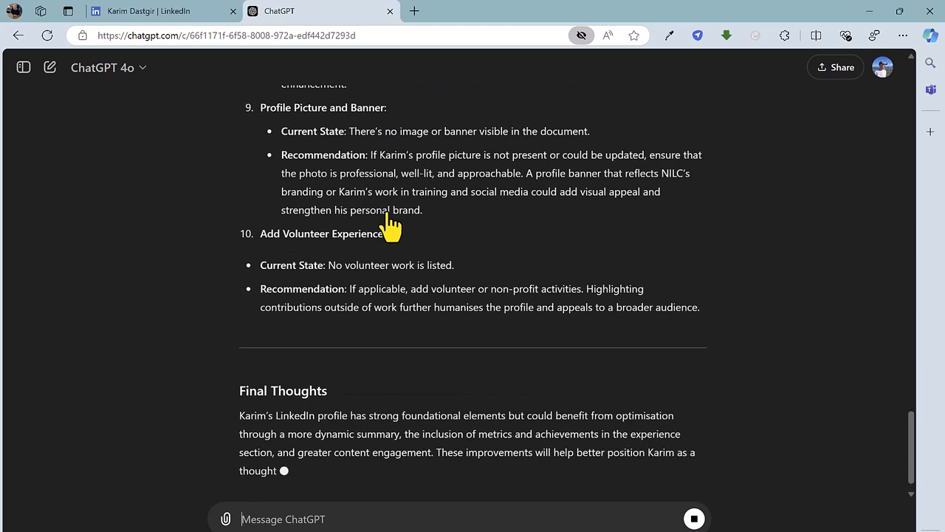
pyautogui.scroll(-3)
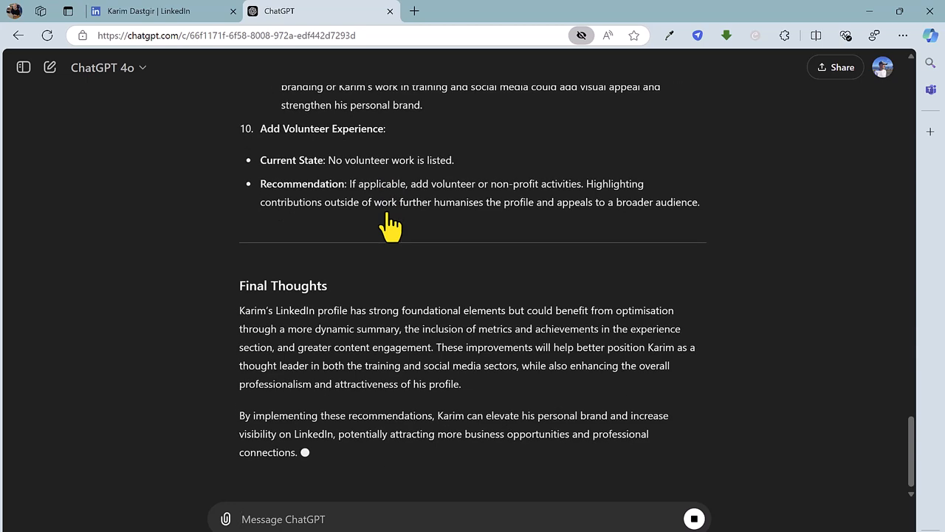
pyautogui.scroll(-3)
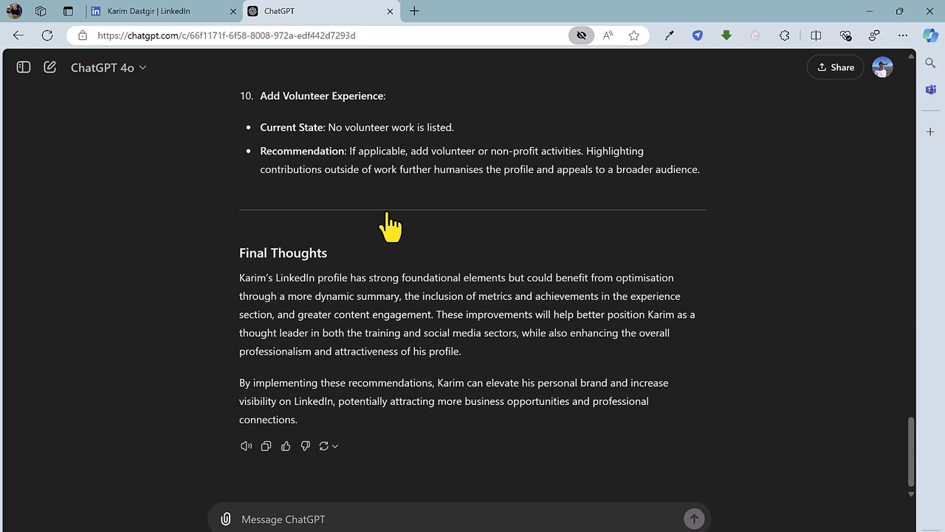